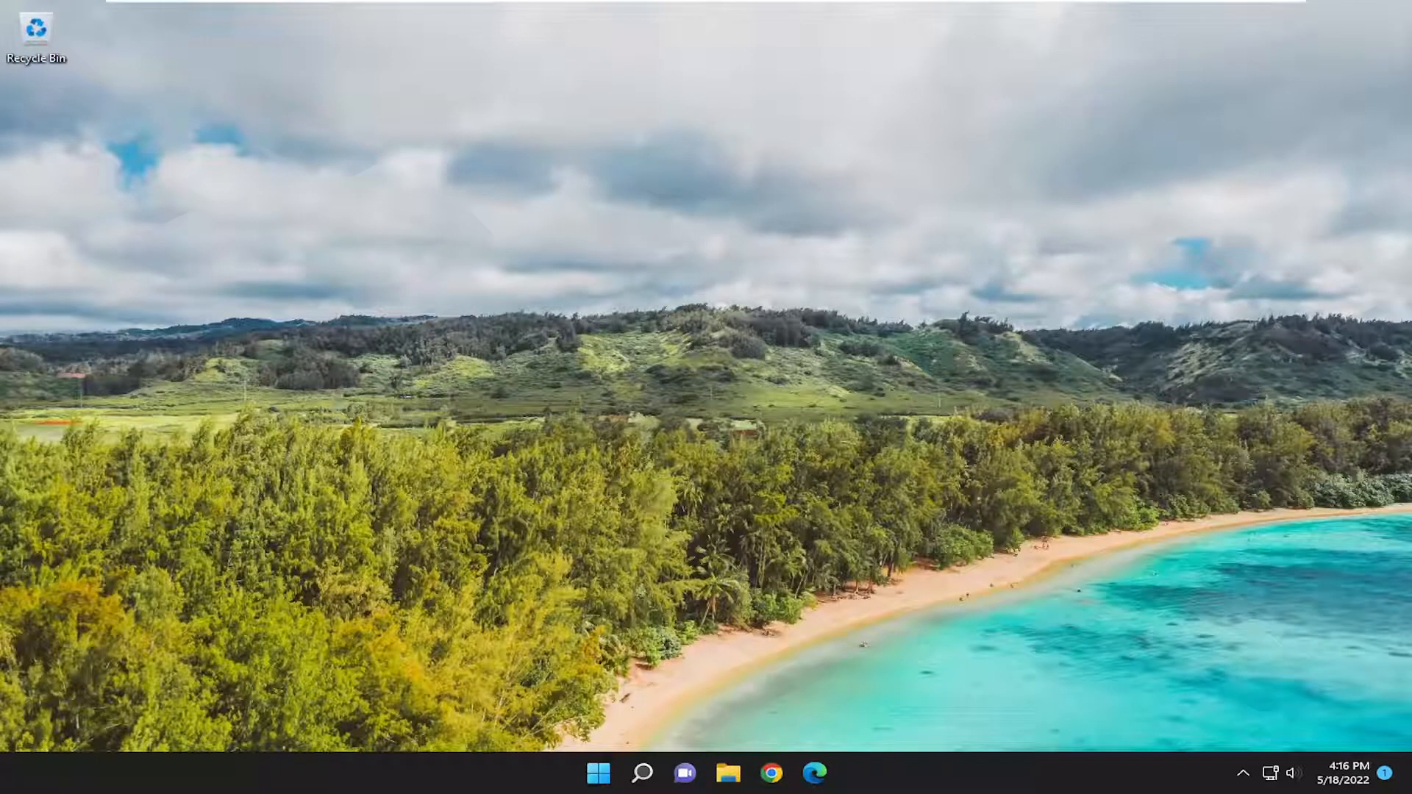
pyautogui.moveTo(726, 603)
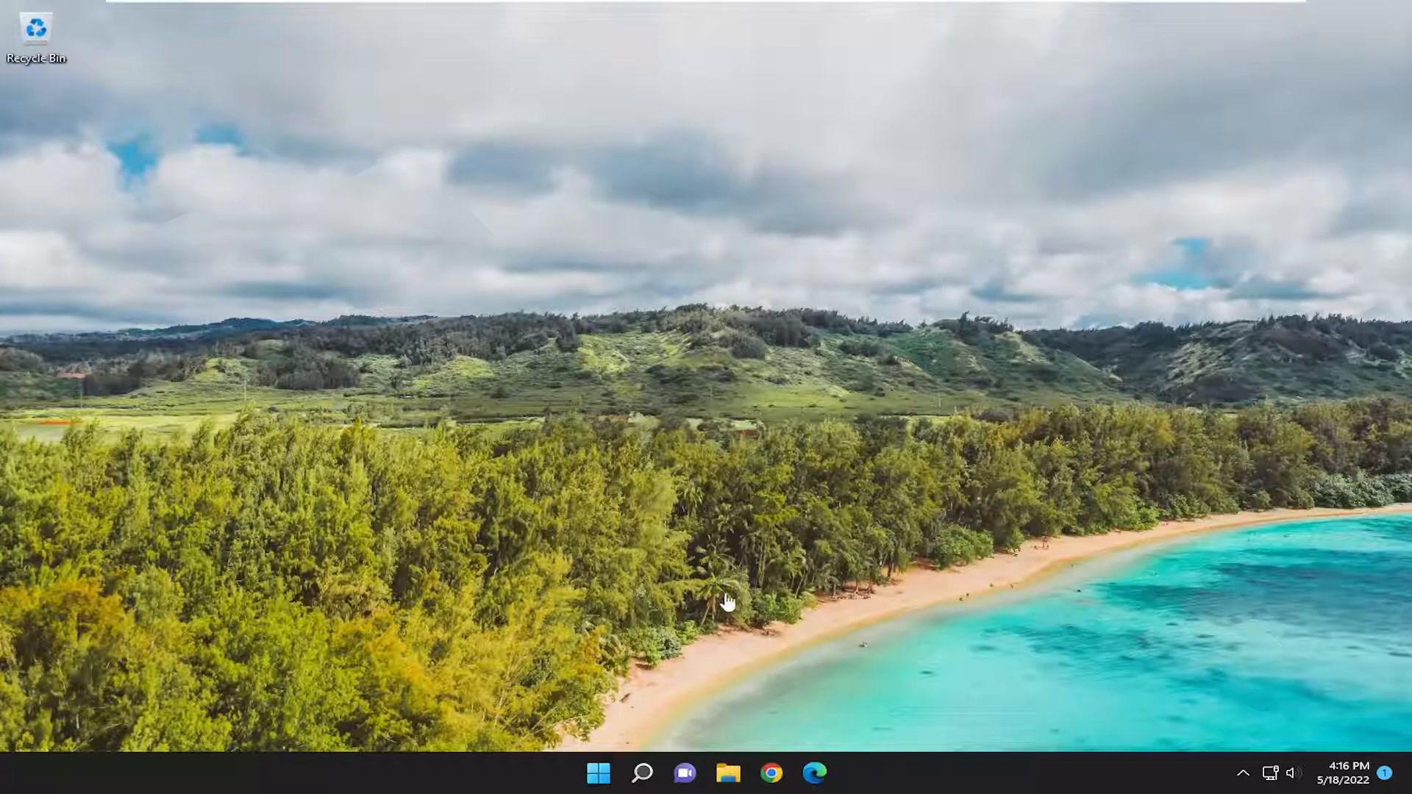
# Step: Launch Microsoft Store from Windows search using the query 'store'
pyautogui.click(643, 772)
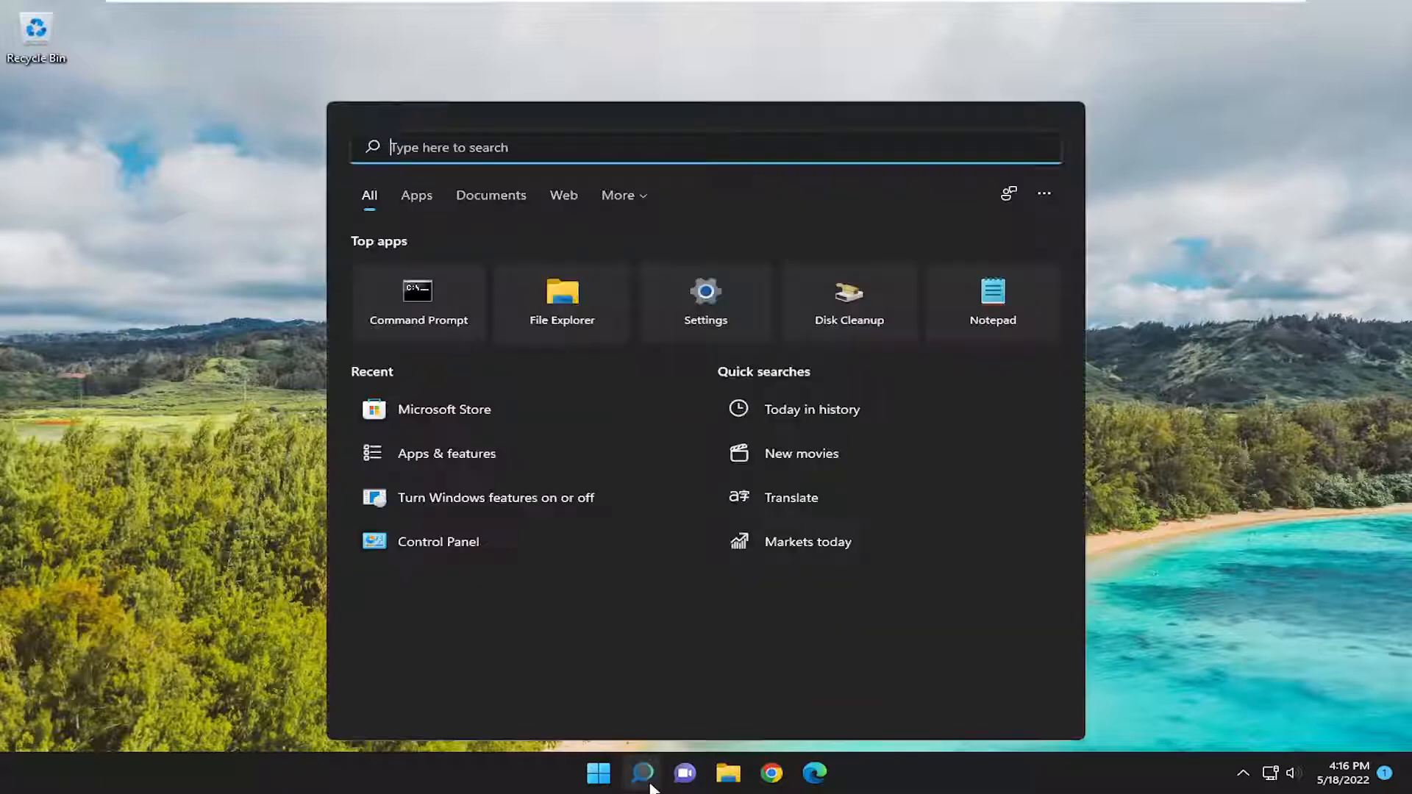
pyautogui.write('store')
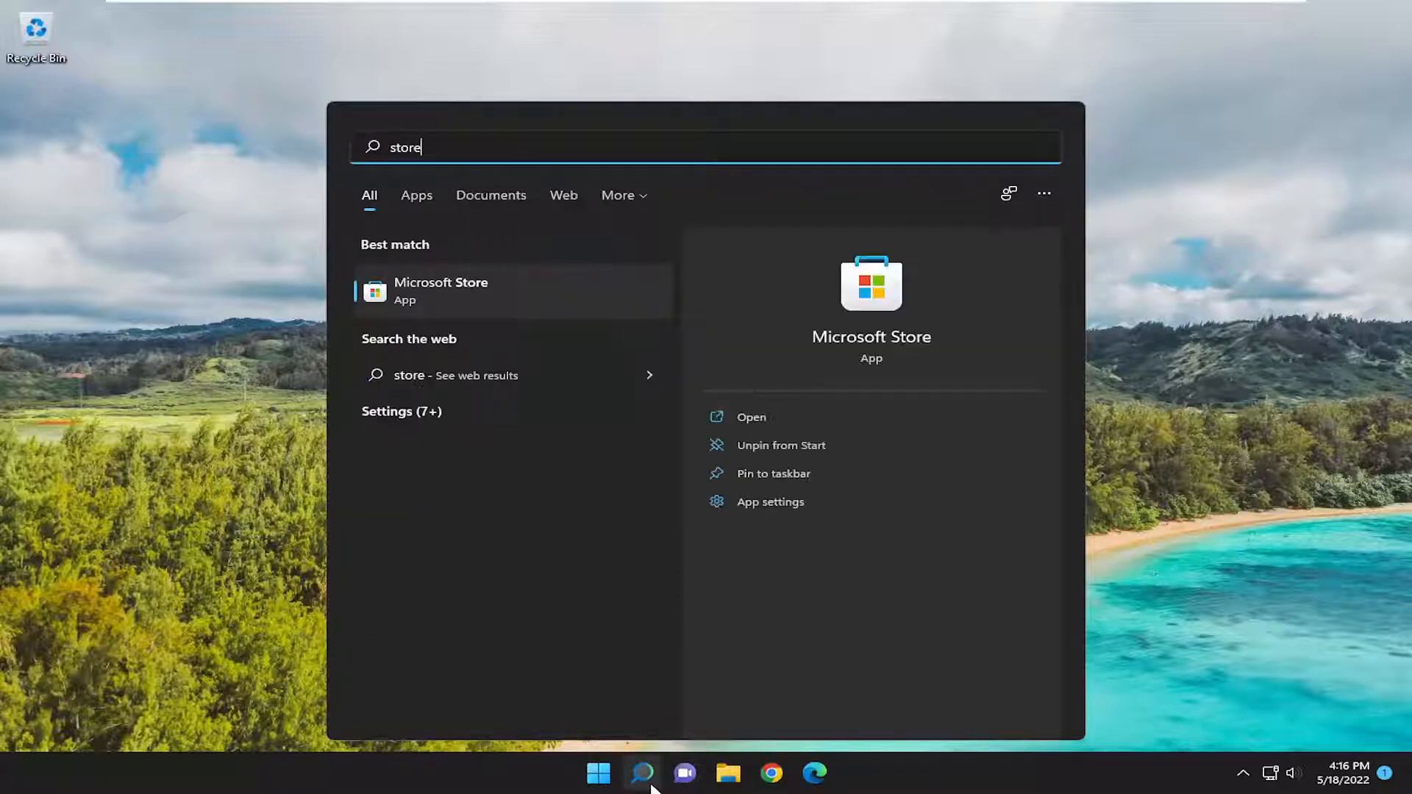
pyautogui.moveTo(442, 306)
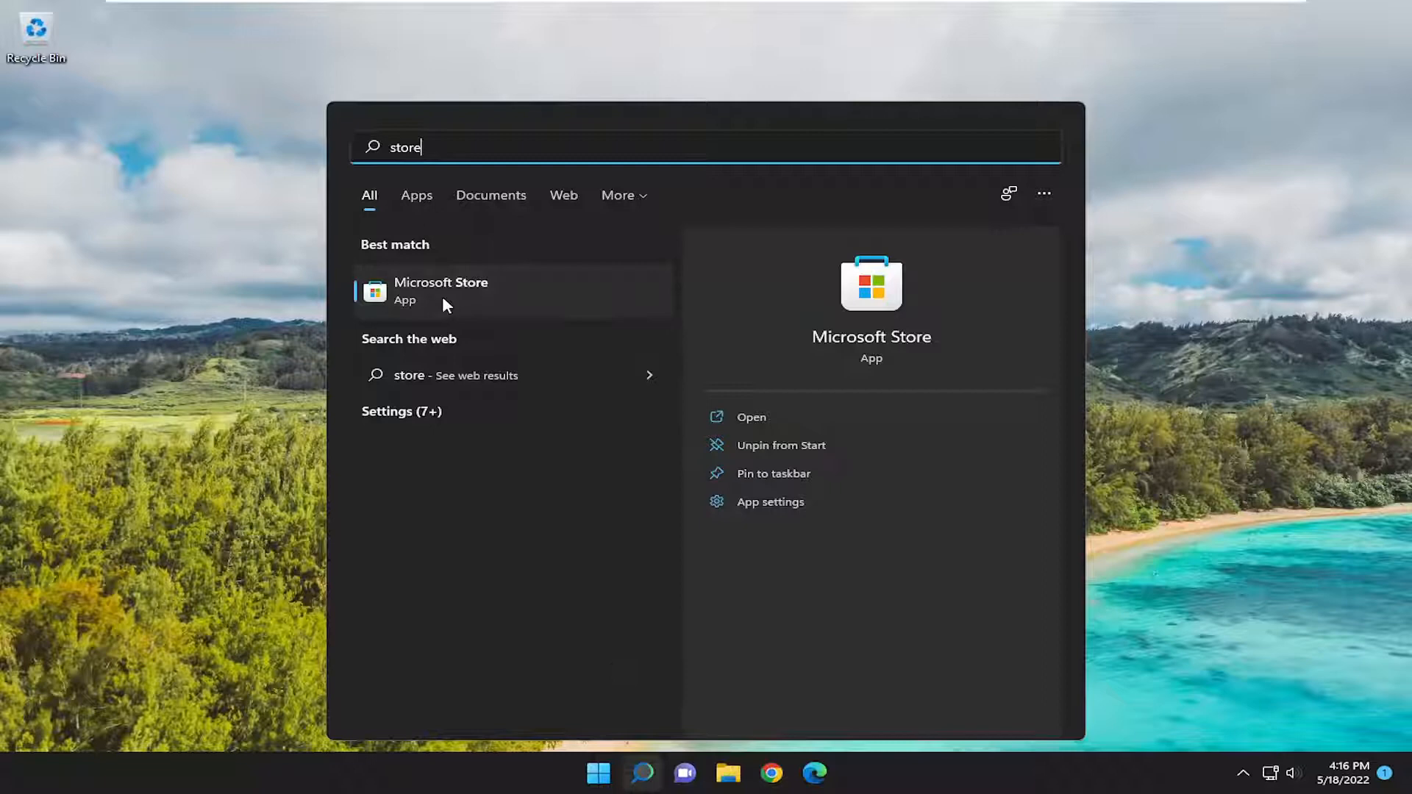
pyautogui.click(441, 290)
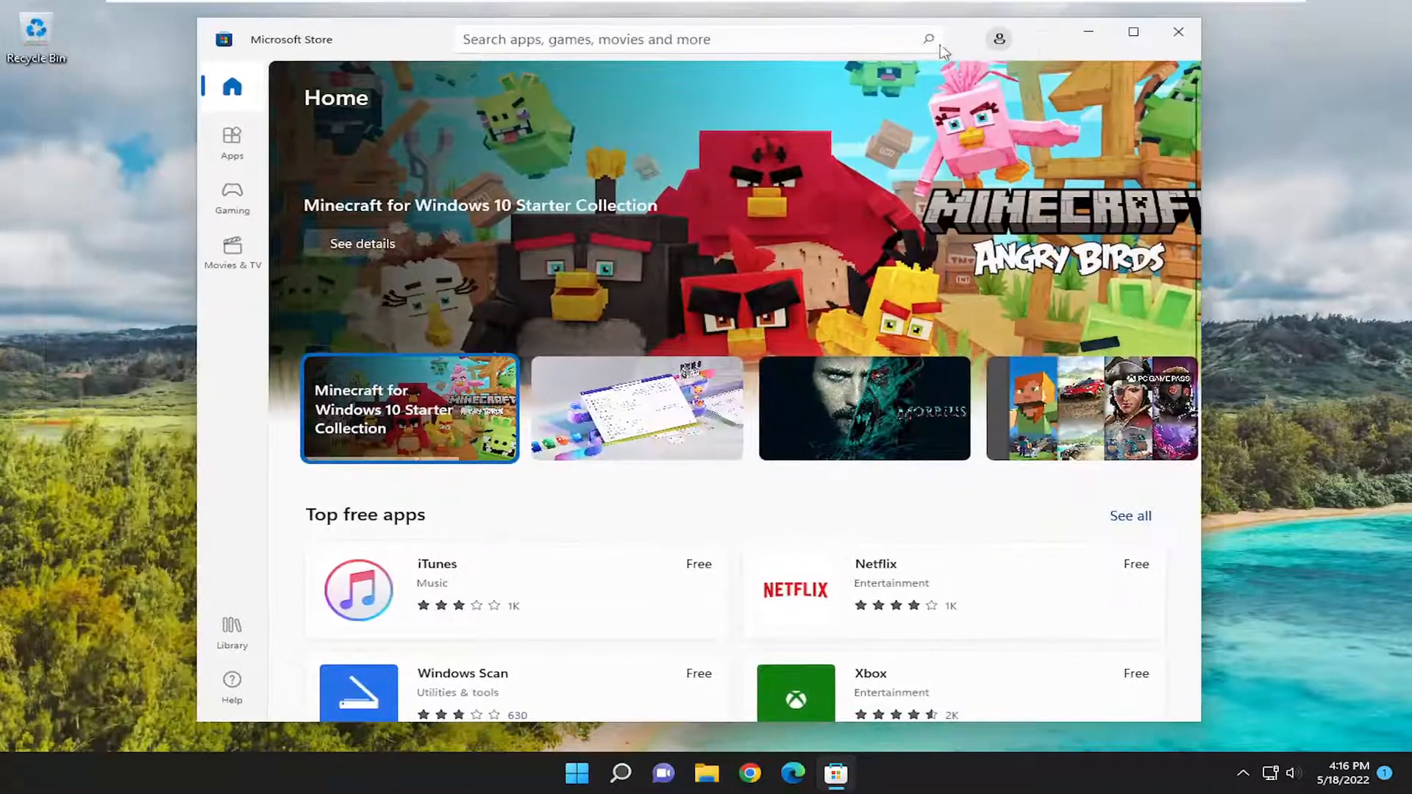
# Step: Search the Store for 'pa' and bring up the Paint 3D app page
pyautogui.write('paint 3d')
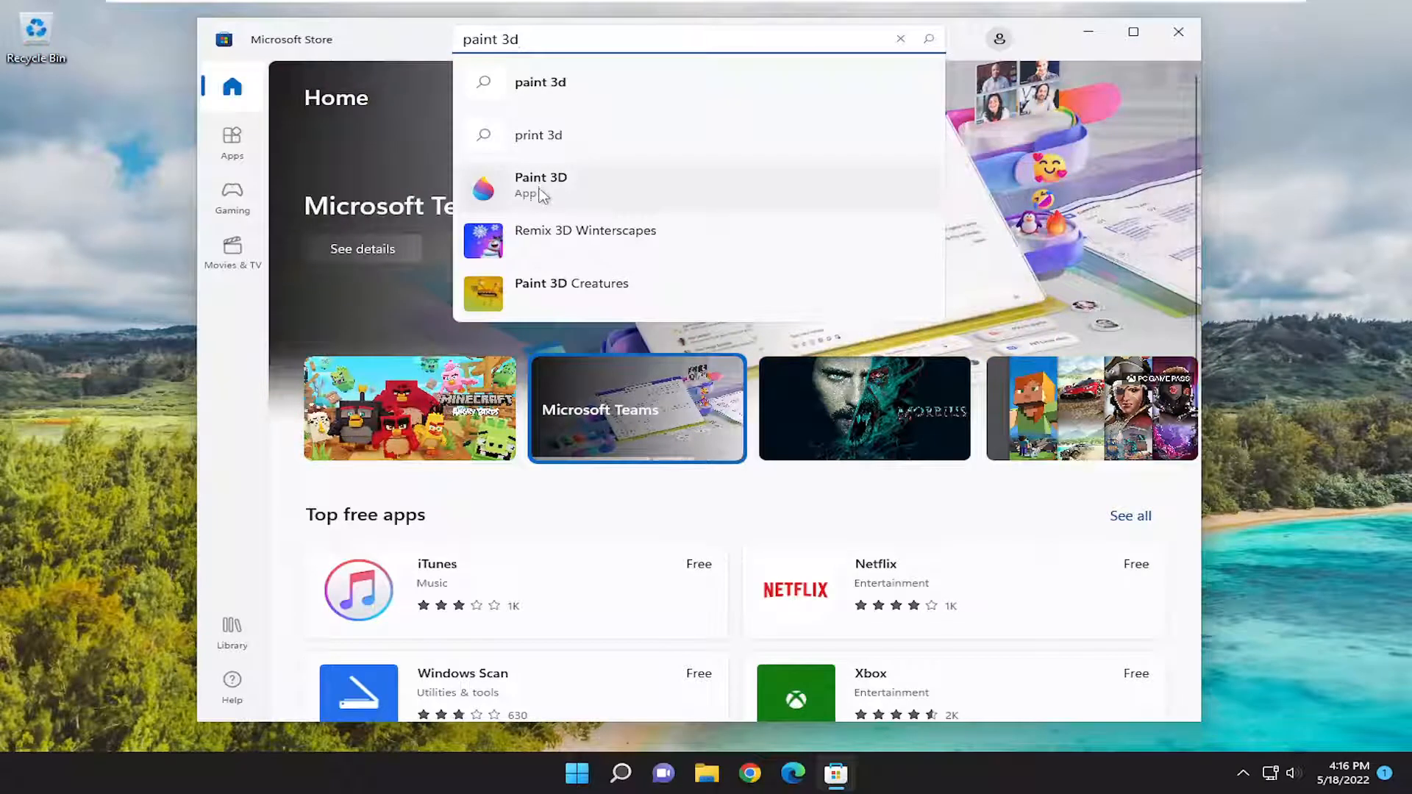
pyautogui.click(540, 186)
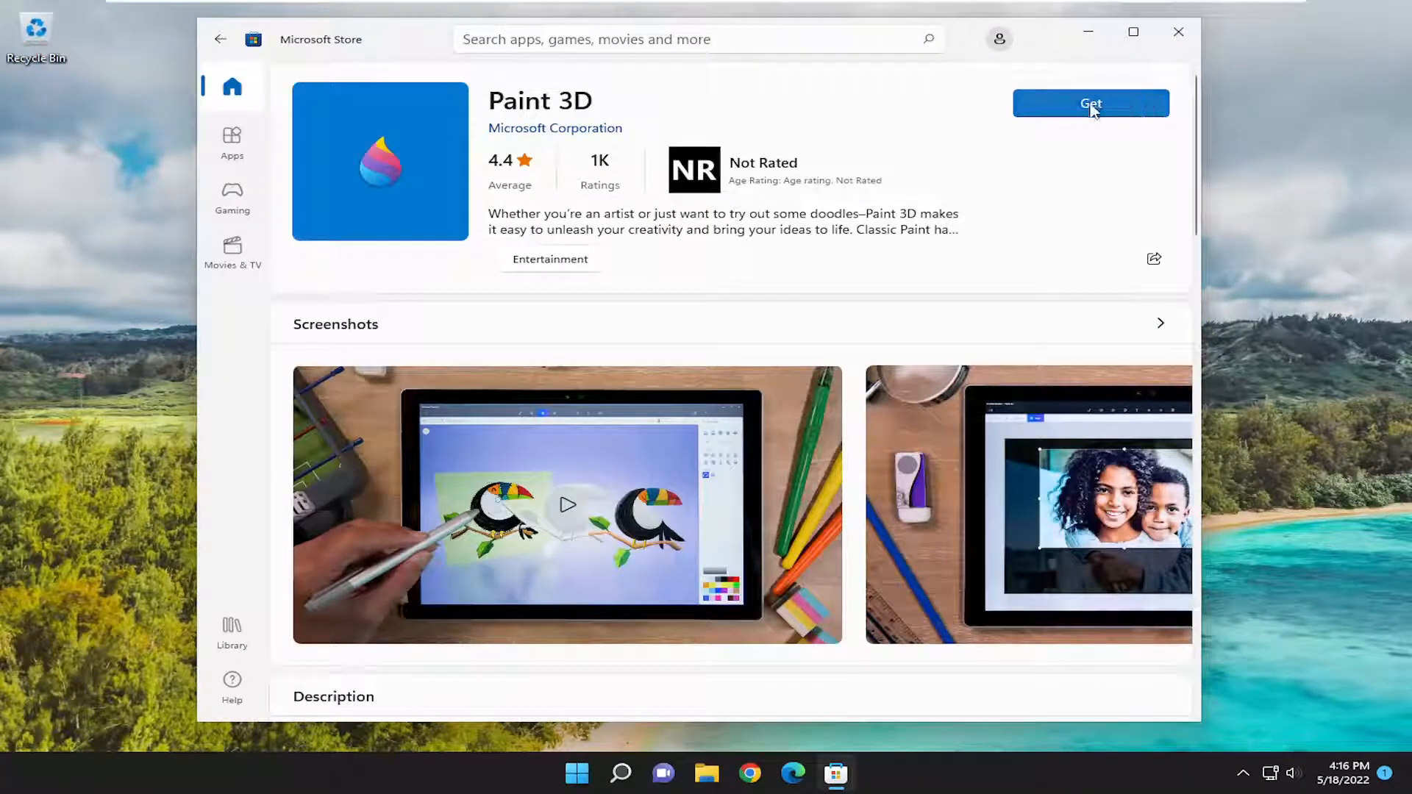
# Step: Get Paint 3D, let it install, and launch it from its Store page
pyautogui.click(1090, 103)
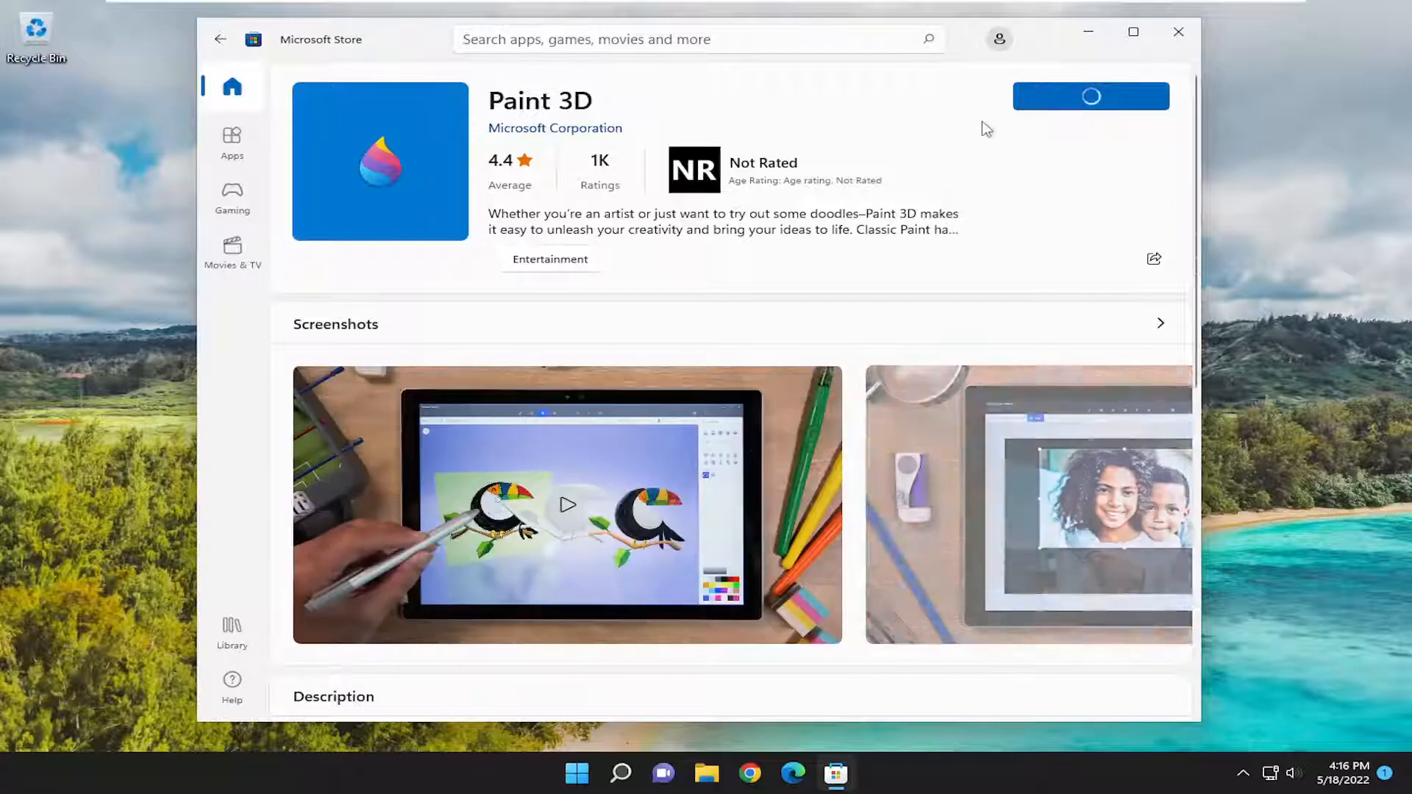
pyautogui.click(1090, 97)
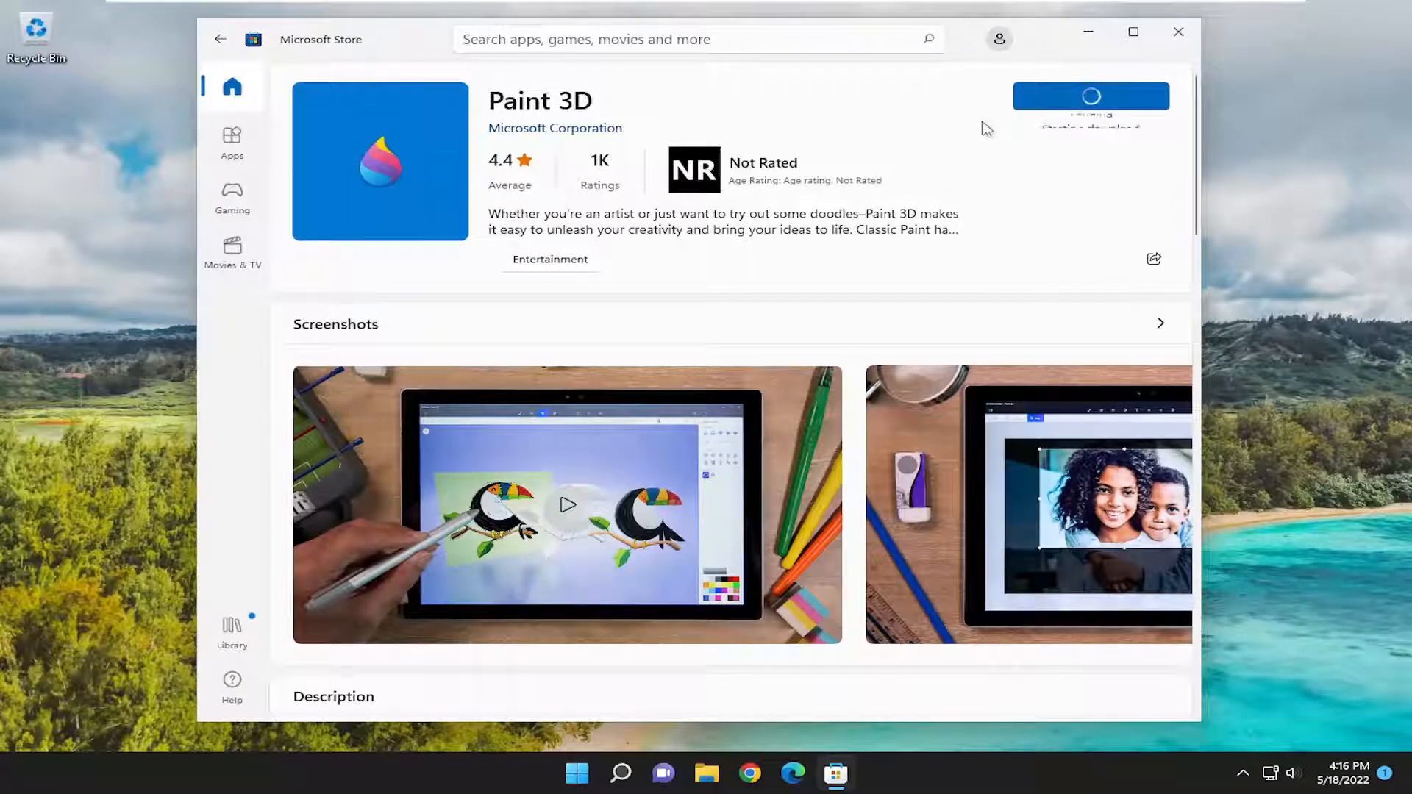
pyautogui.click(1090, 97)
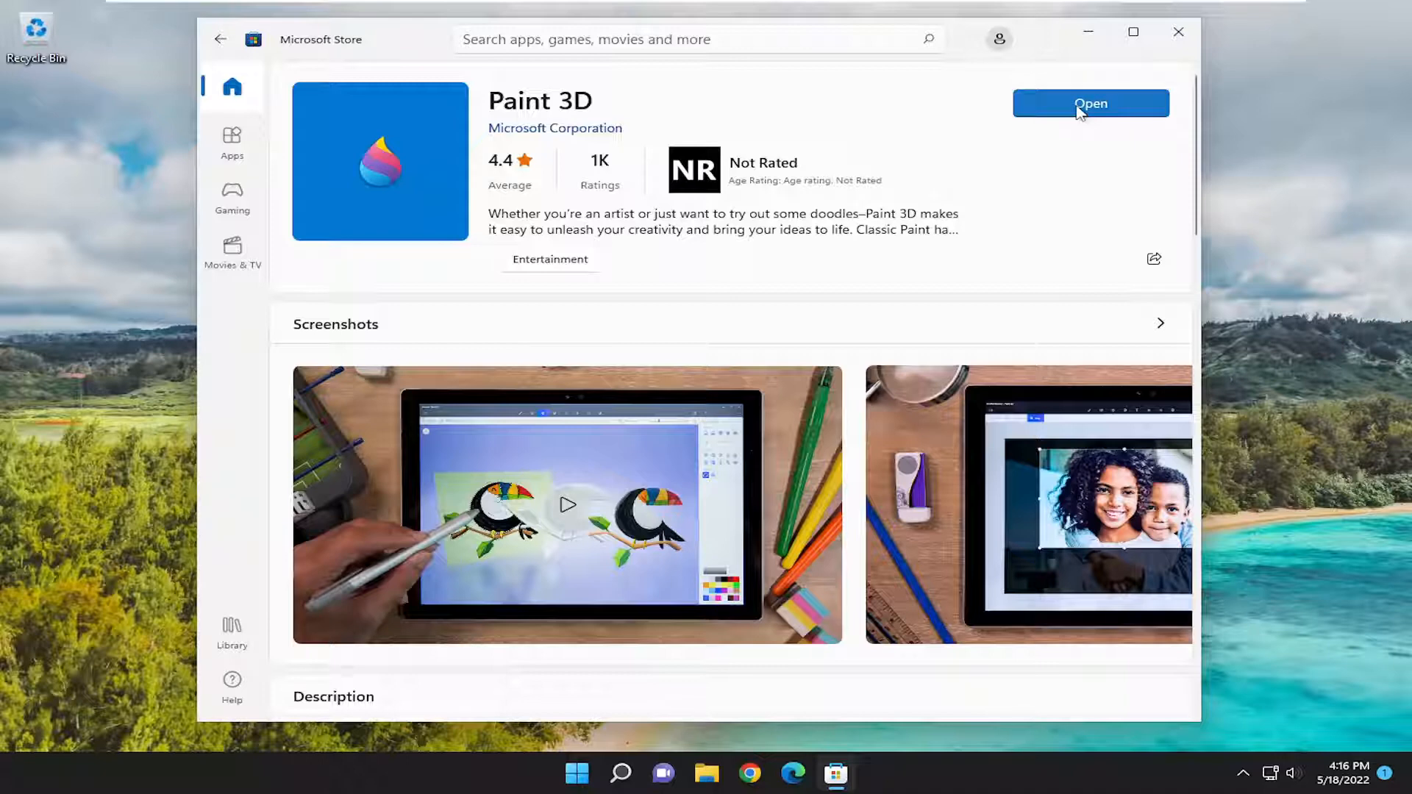
pyautogui.click(1089, 103)
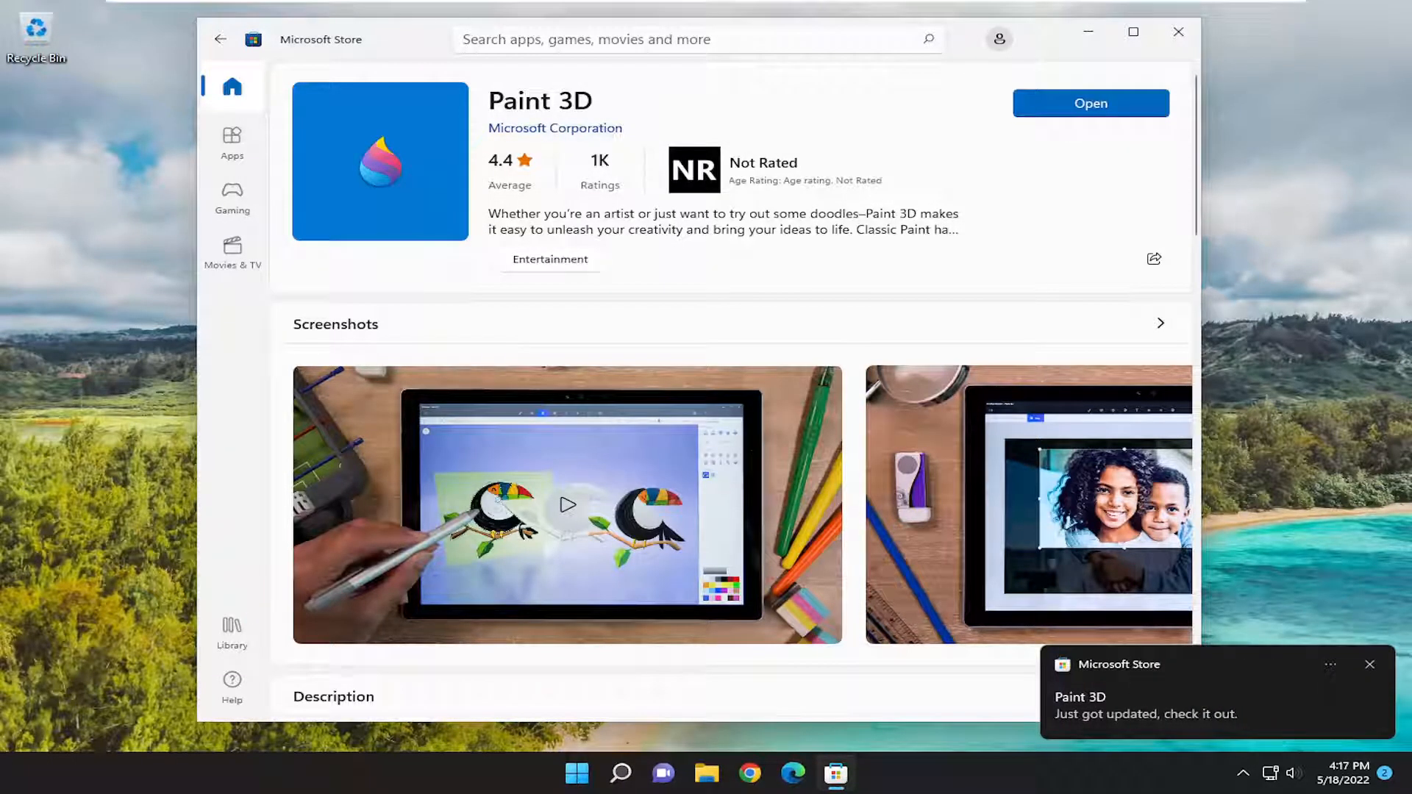
pyautogui.click(1090, 103)
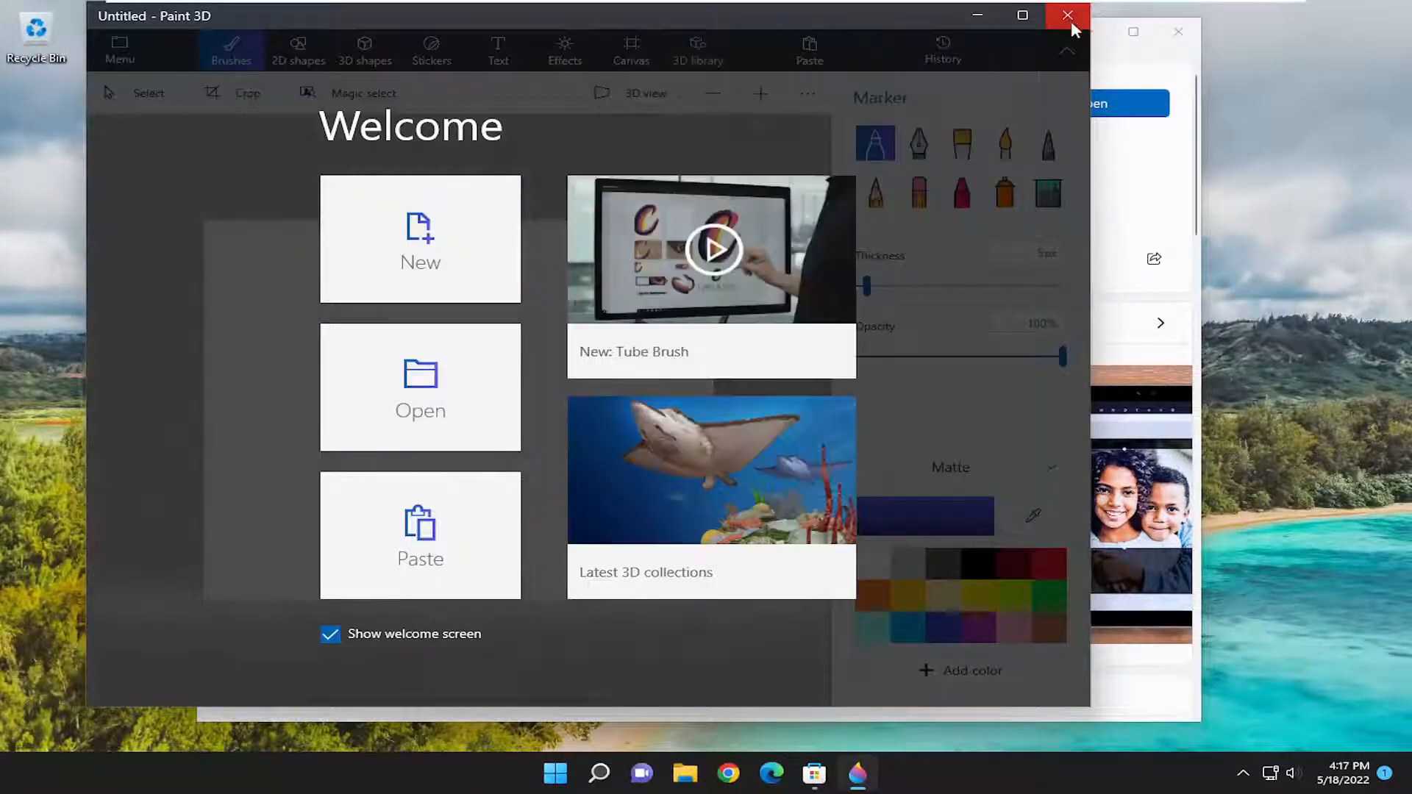
# Step: Close the Paint 3D welcome window, returning to the desktop
pyautogui.click(1068, 15)
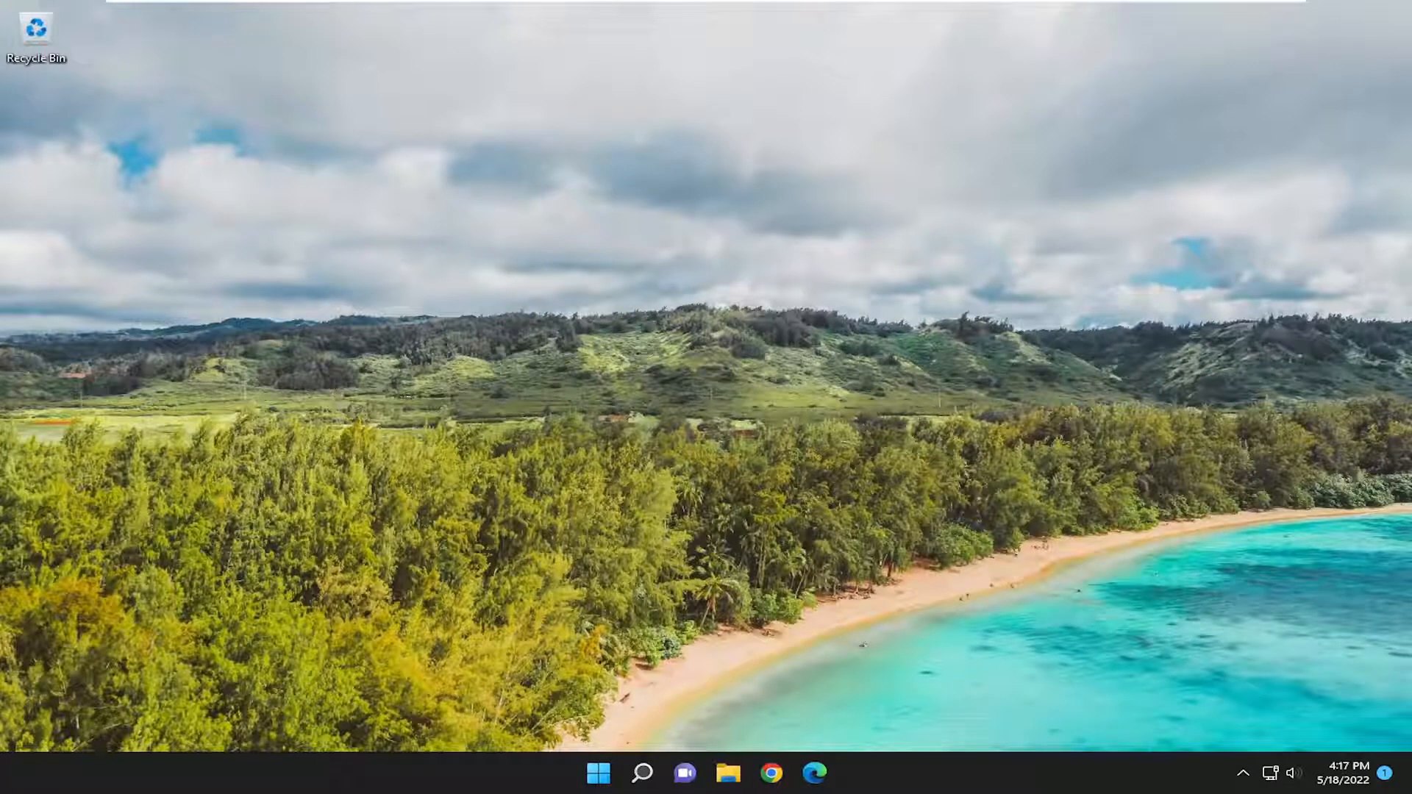